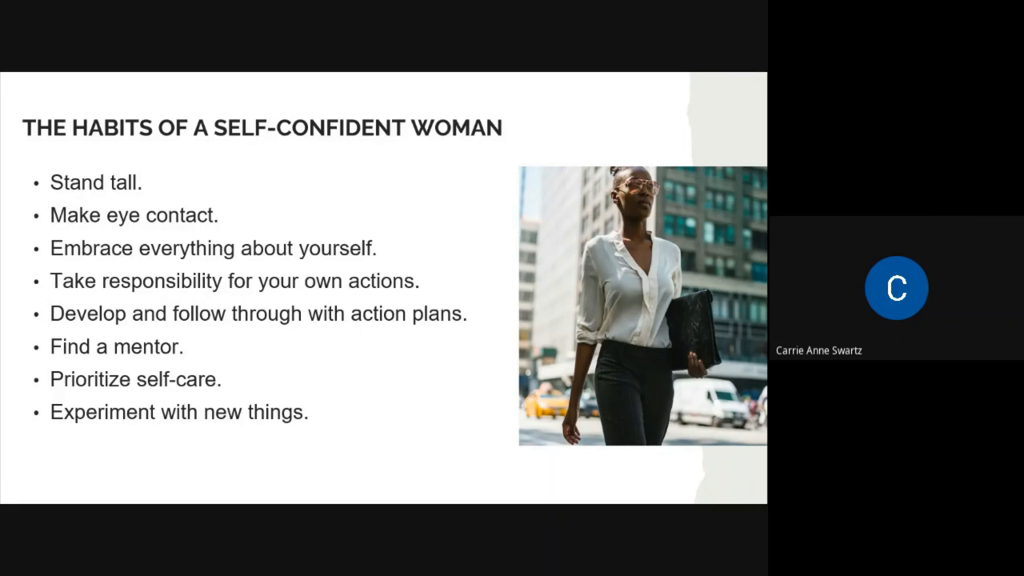
pyautogui.moveTo(632, 198)
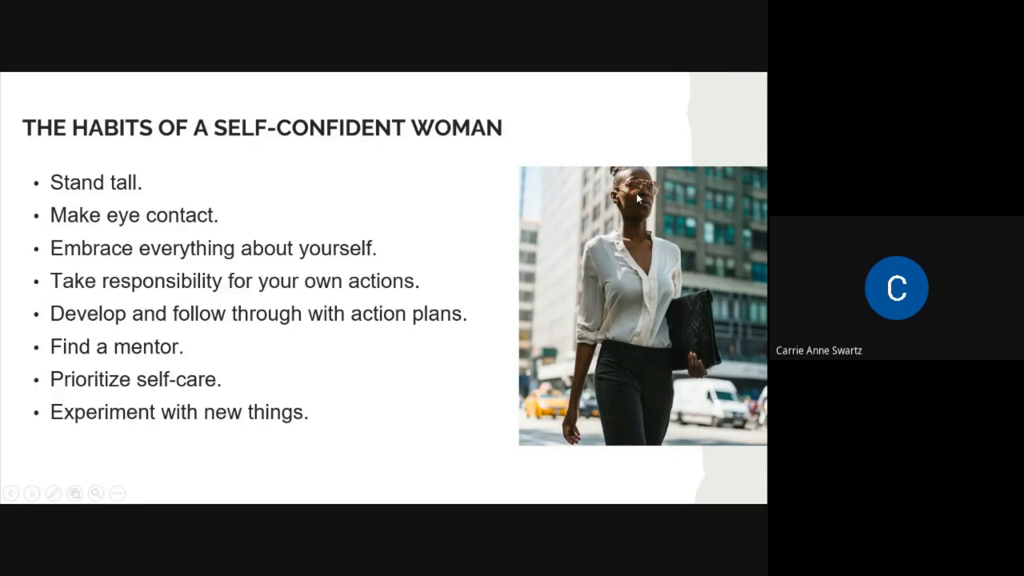
pyautogui.moveTo(694, 320)
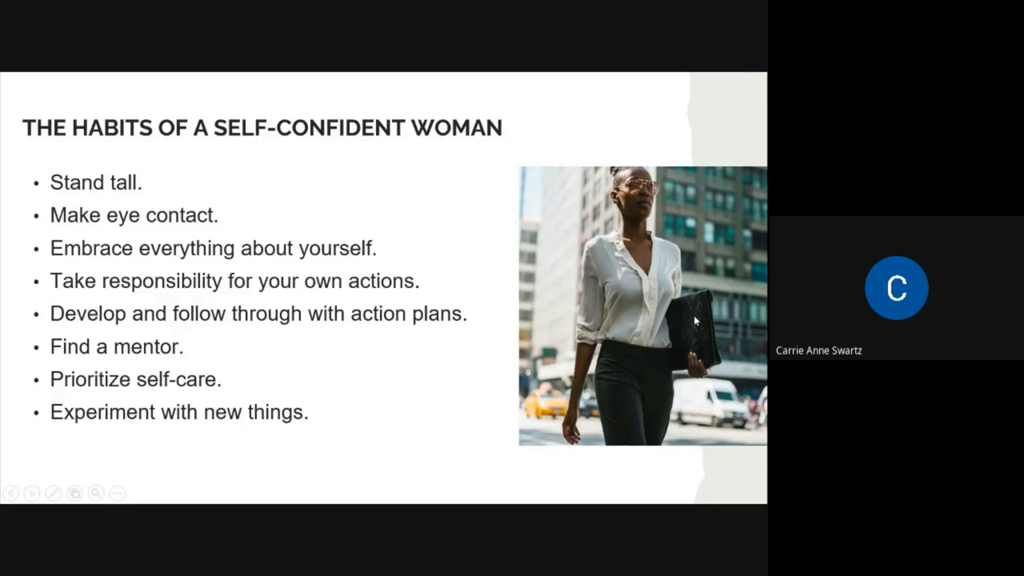
# End the slideshow and show slide 3, the habits of a self-confident woman, in Normal view
pyautogui.press('Escape')
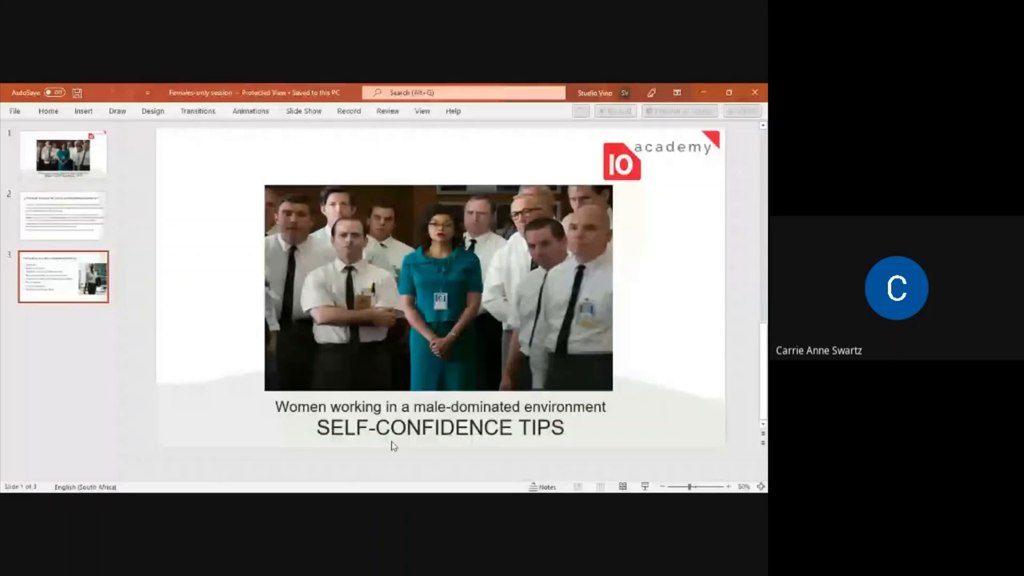
pyautogui.click(64, 275)
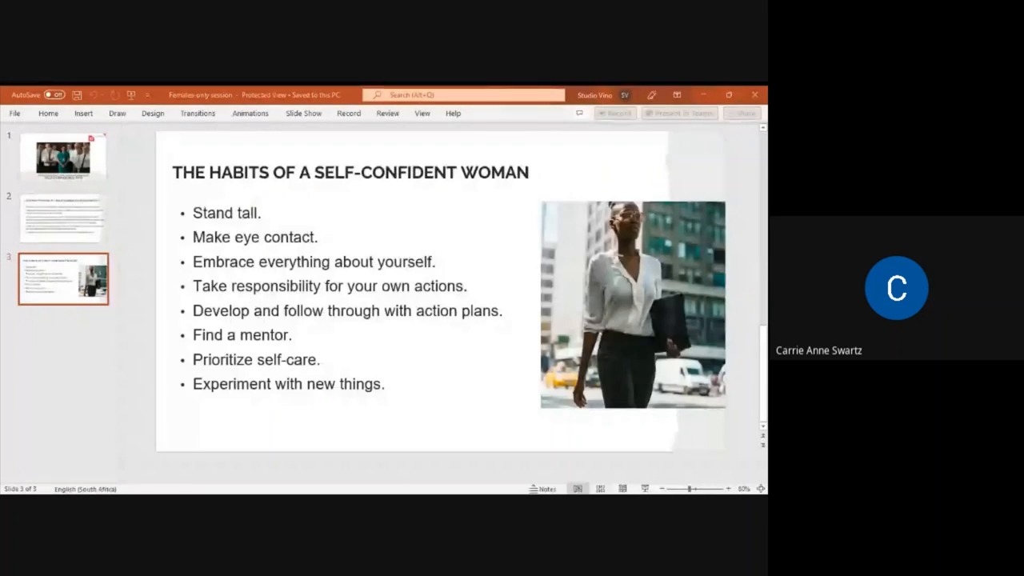